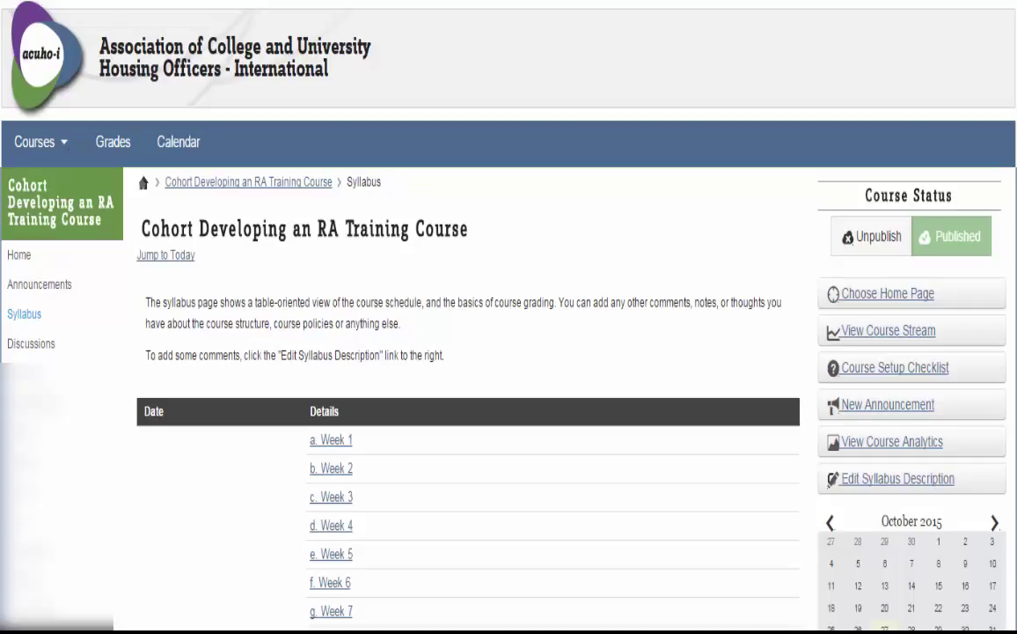
pyautogui.moveTo(343, 443)
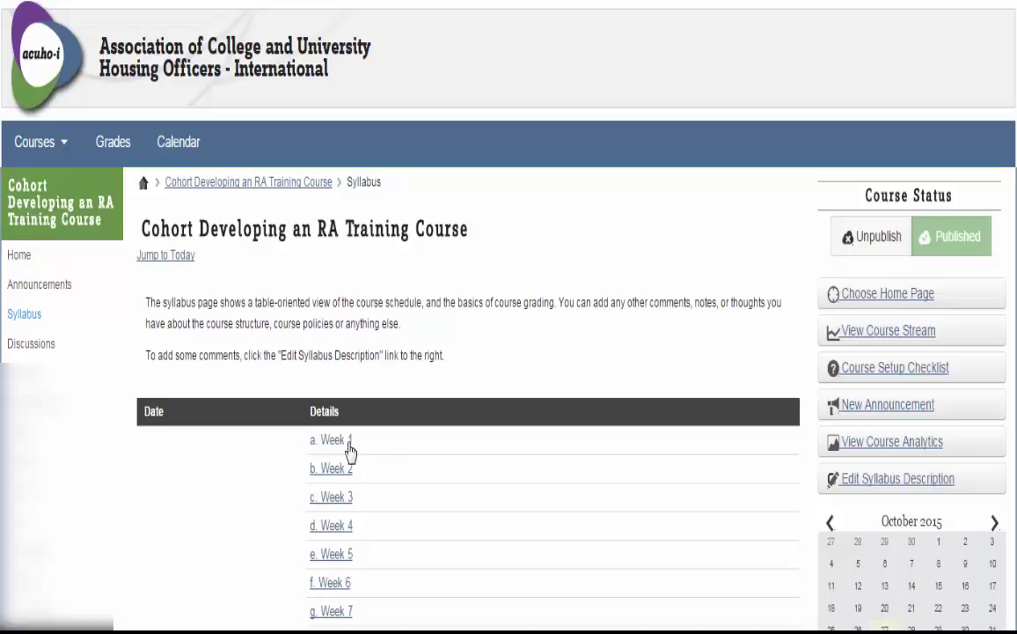
# View the Week 1 assignment's reading list, including Discussion Activities and The Resident Assistant Role
pyautogui.click(331, 440)
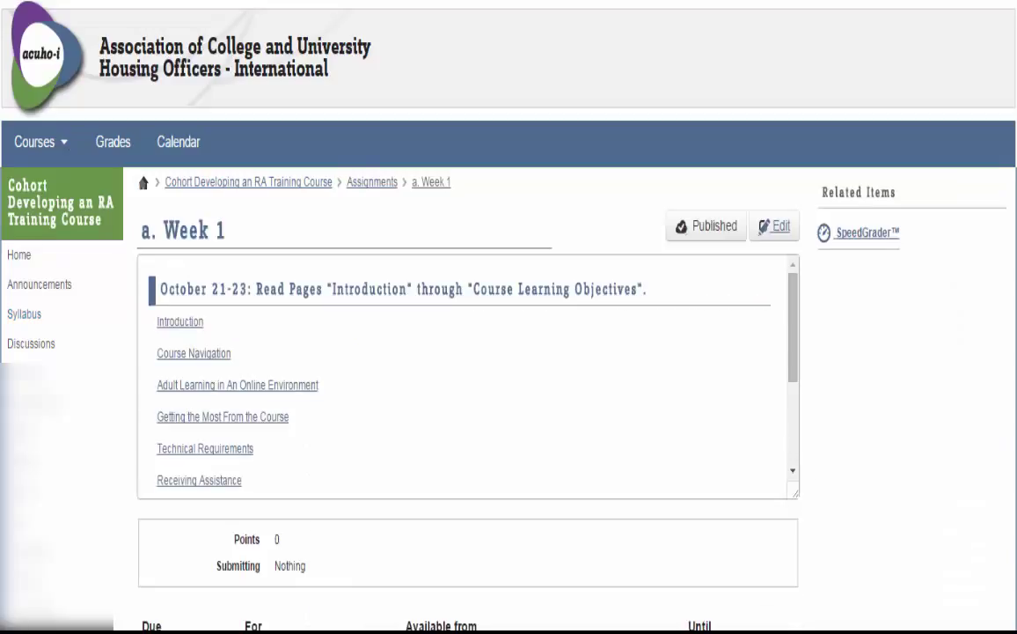
pyautogui.moveTo(911, 577)
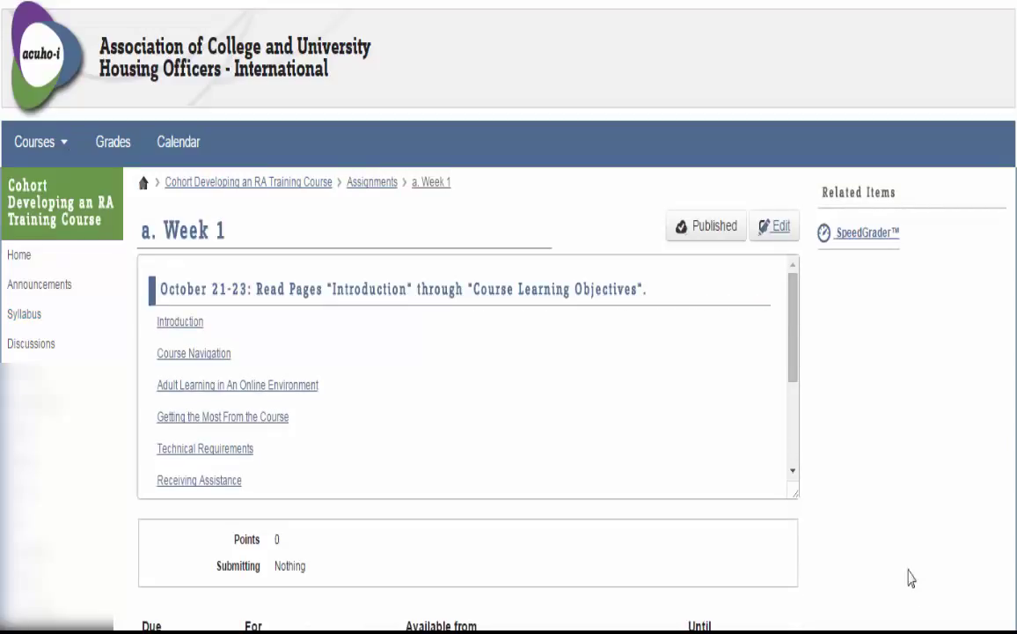
pyautogui.scroll(-3)
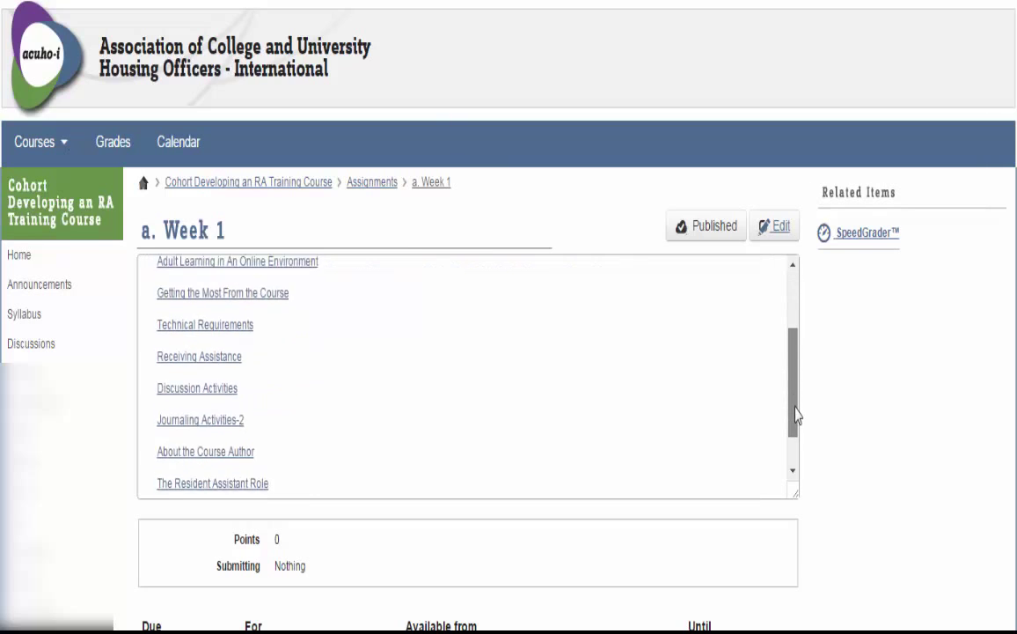
pyautogui.scroll(3)
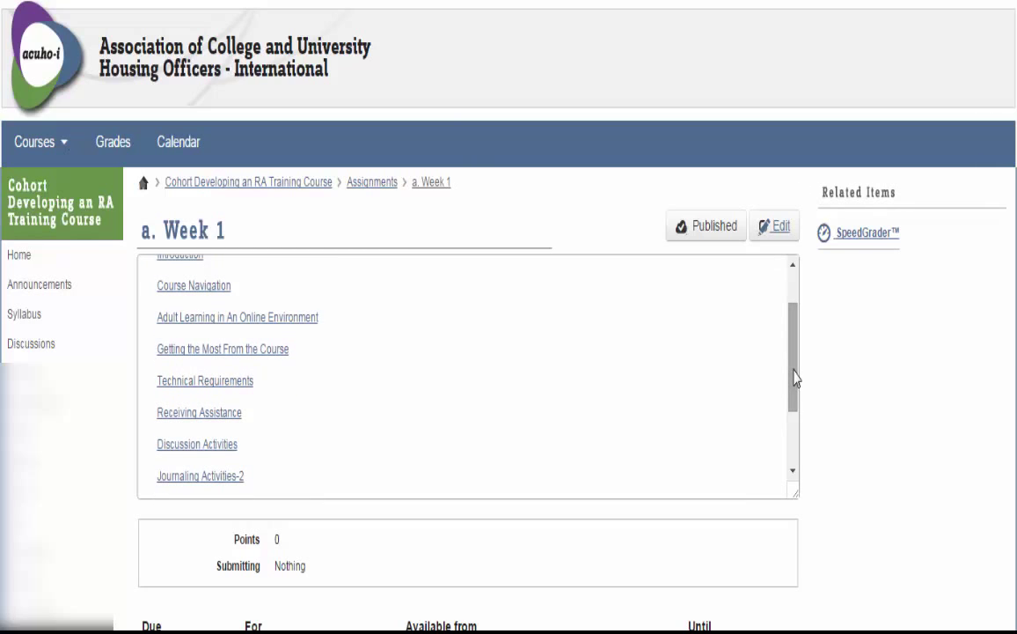
pyautogui.moveTo(298, 343)
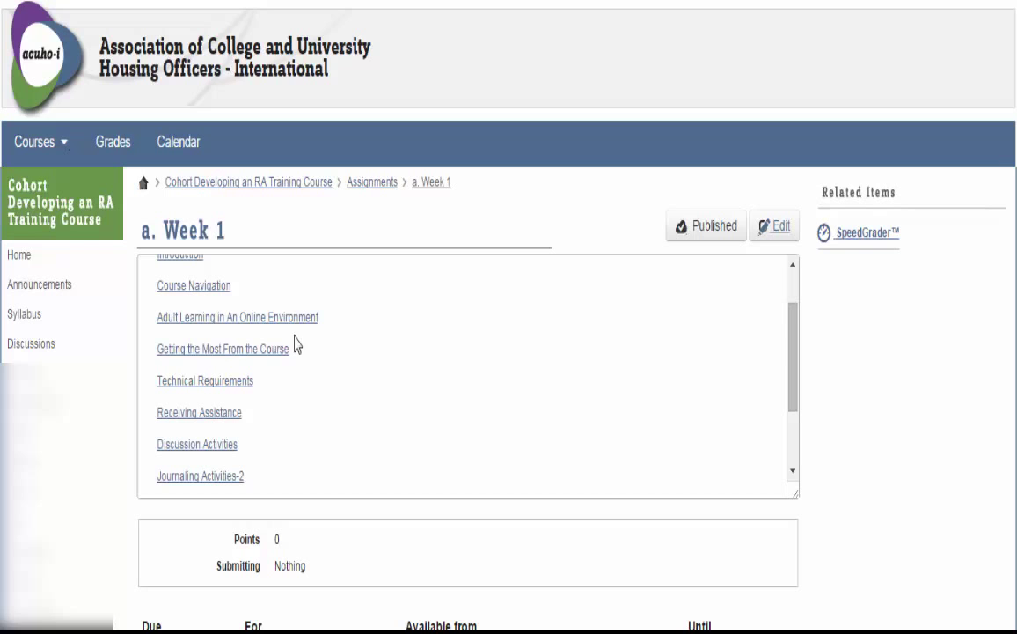
# Read Getting the Most From the Course, then advance to the b. Week 2 assignment
pyautogui.click(222, 348)
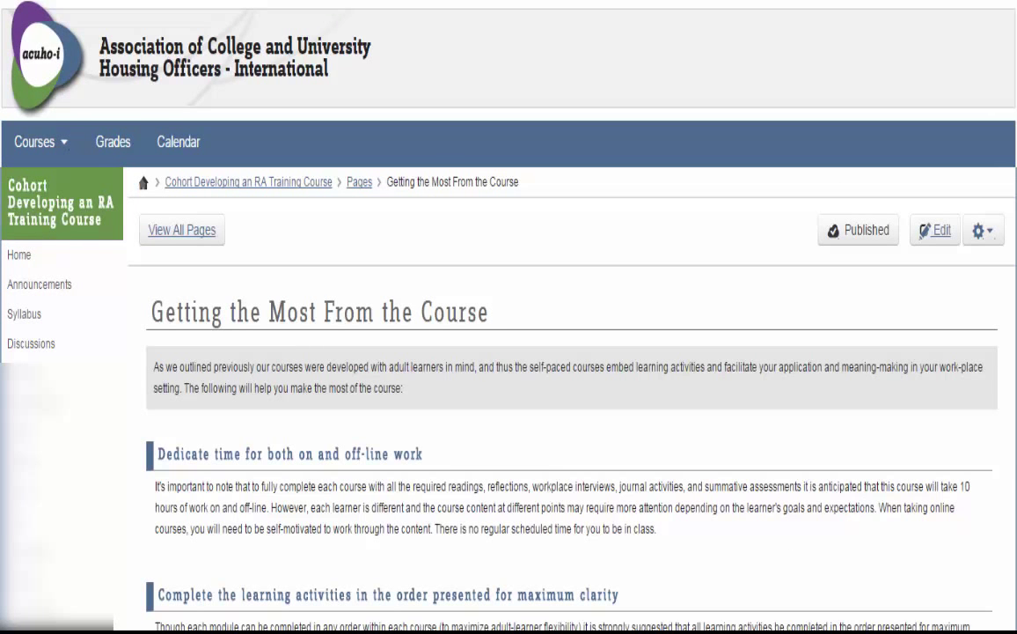
pyautogui.scroll(-3)
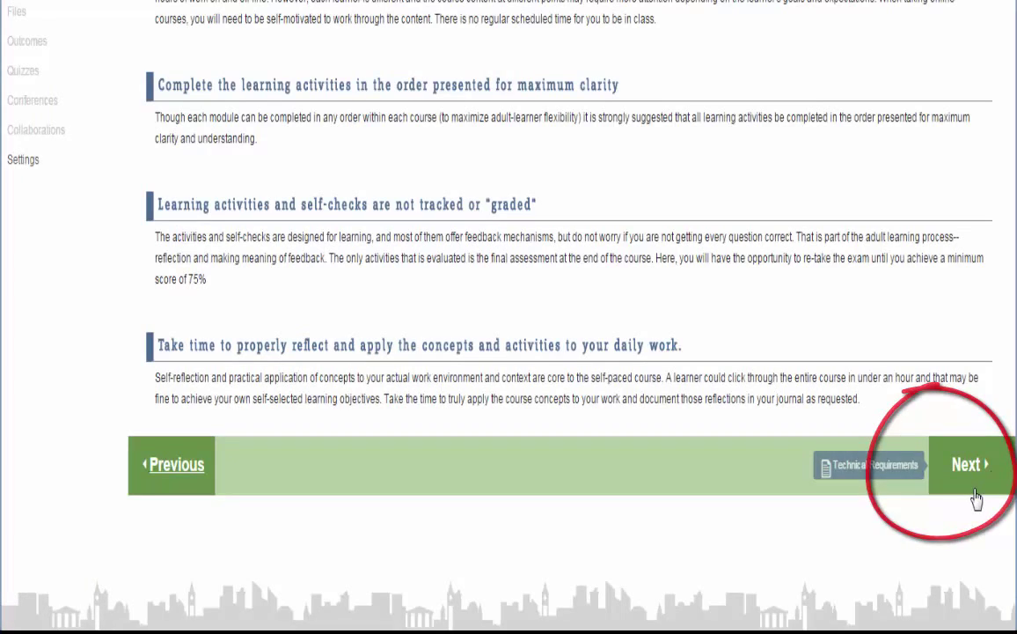
pyautogui.click(968, 465)
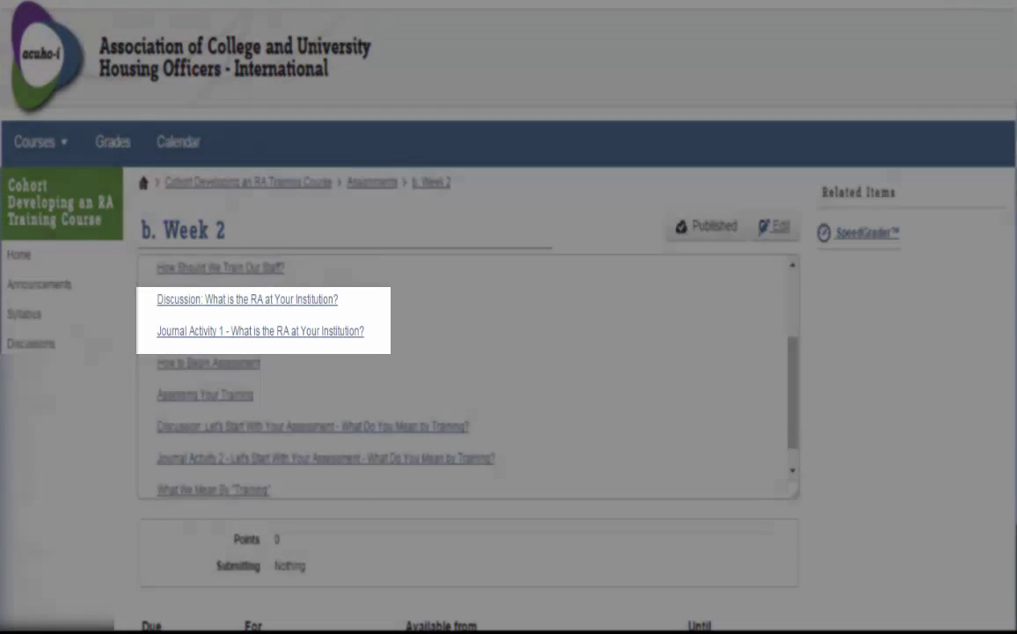
# View the 'What is the RA at Your Institution?' discussion and subscribe to it
pyautogui.click(260, 331)
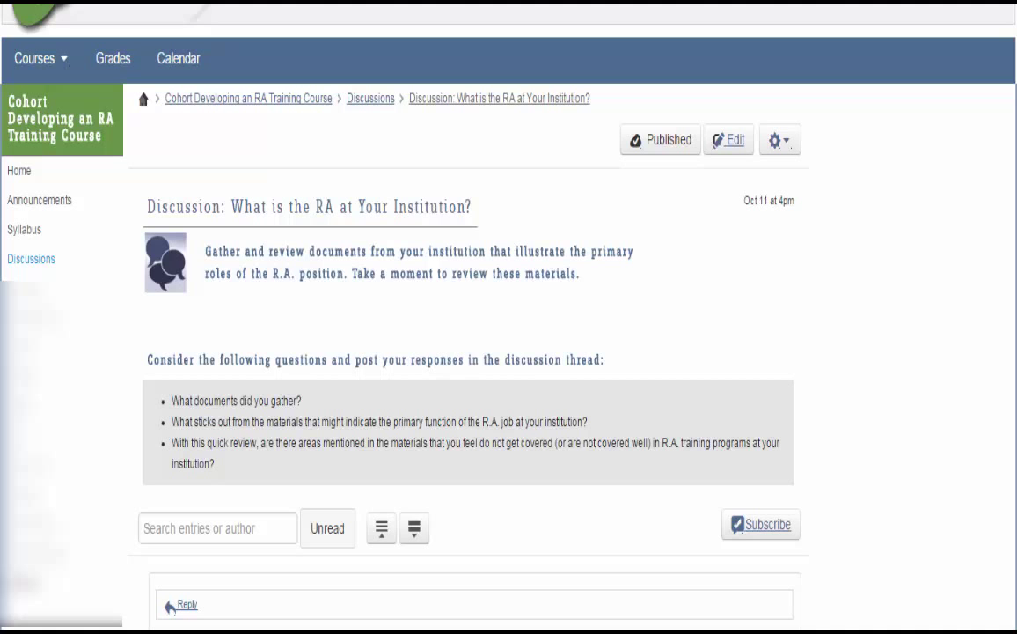
pyautogui.click(759, 525)
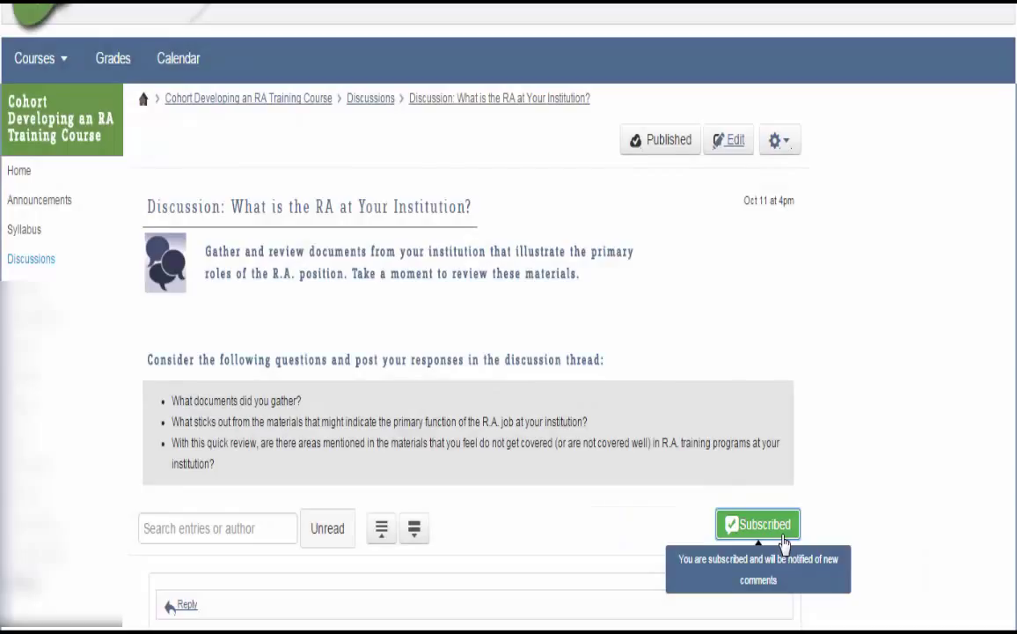
pyautogui.moveTo(925, 602)
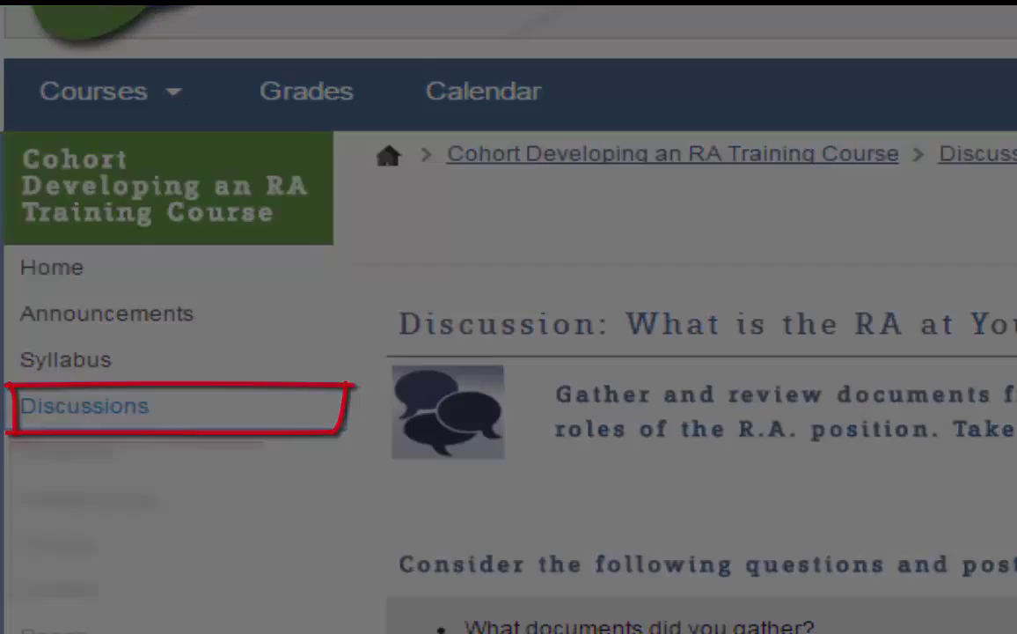
# Show the course Discussions list with topics like 'What Do You Mean By Training?'
pyautogui.click(84, 404)
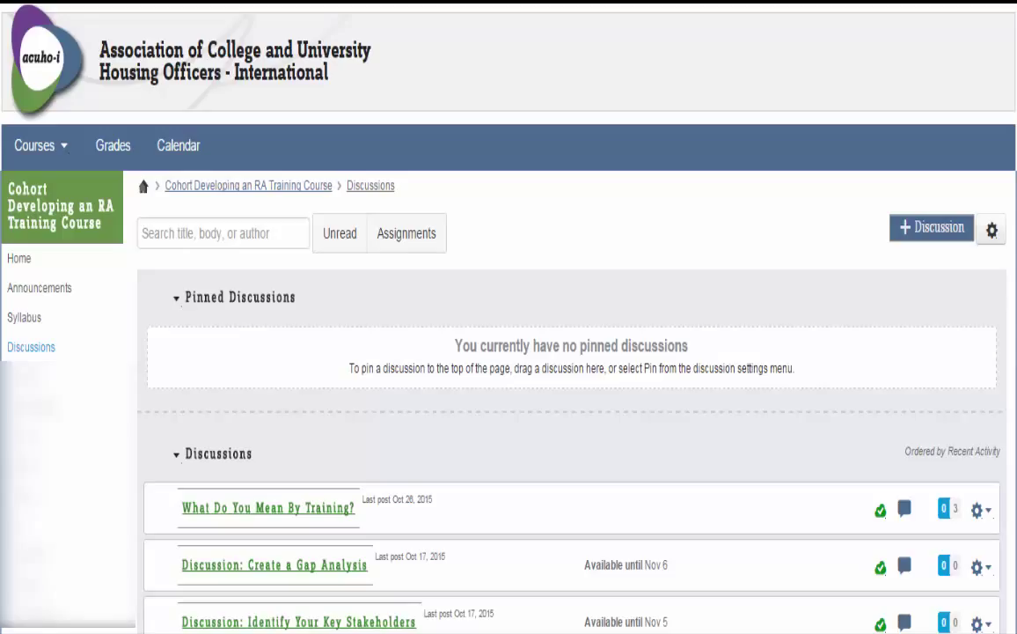
pyautogui.moveTo(435, 486)
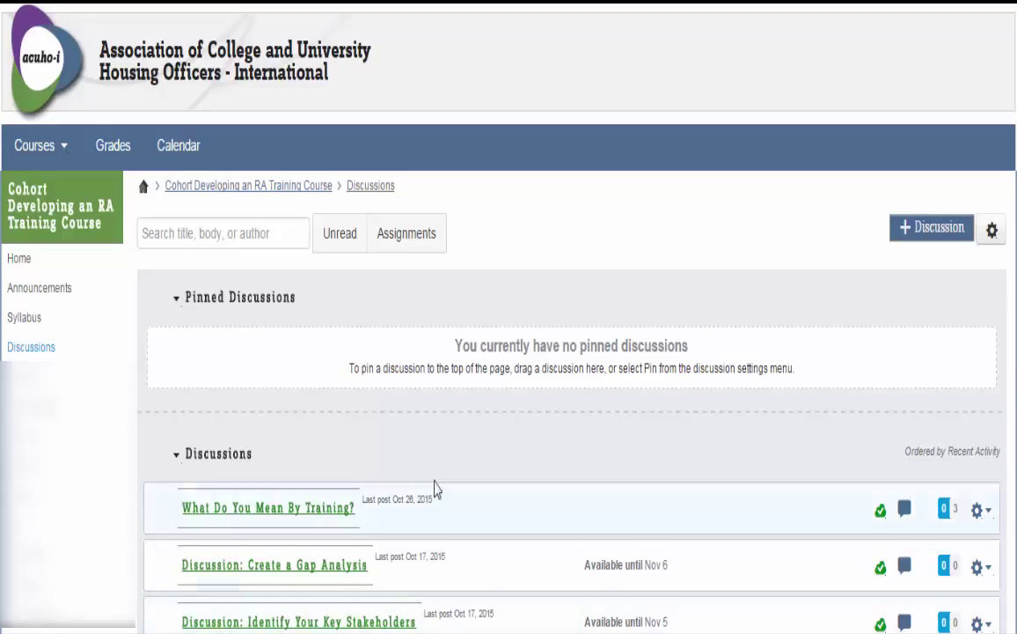